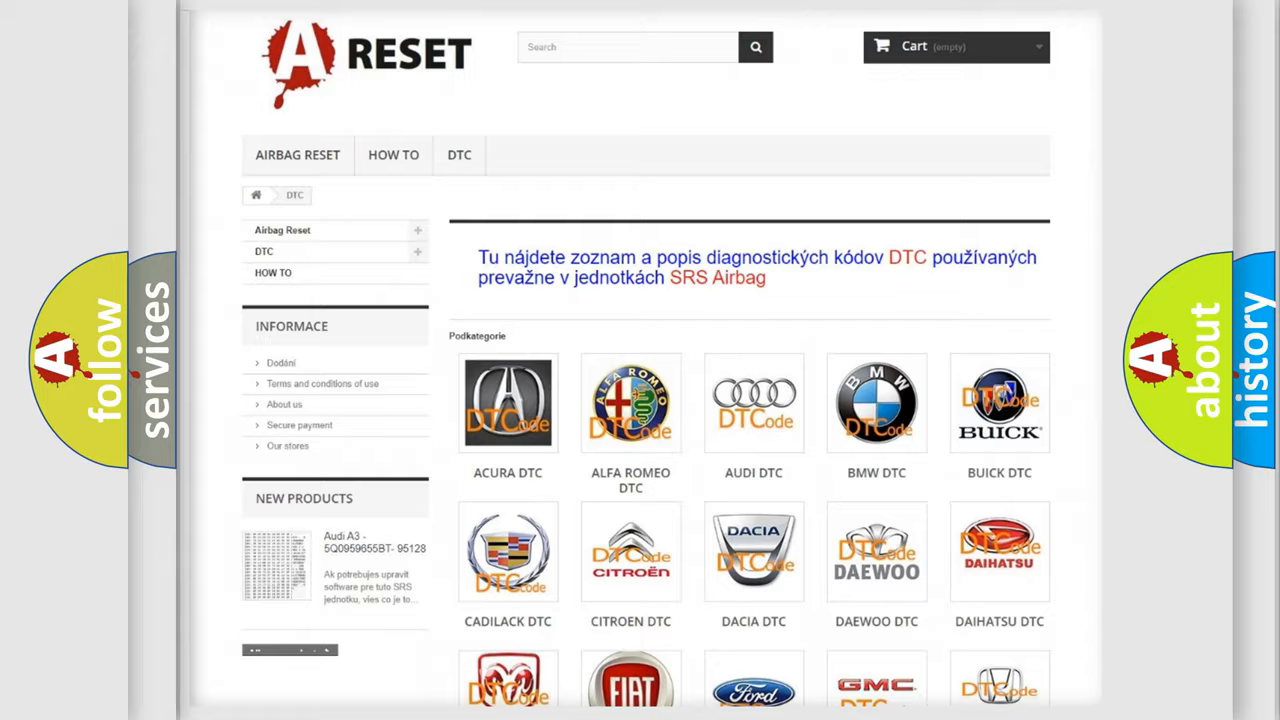
Reveal the Description text for P0AC2114 about an overly long ABS pressure hold phase
{"action": "scroll", "scroll_direction": "down", "scroll_amount": 3}
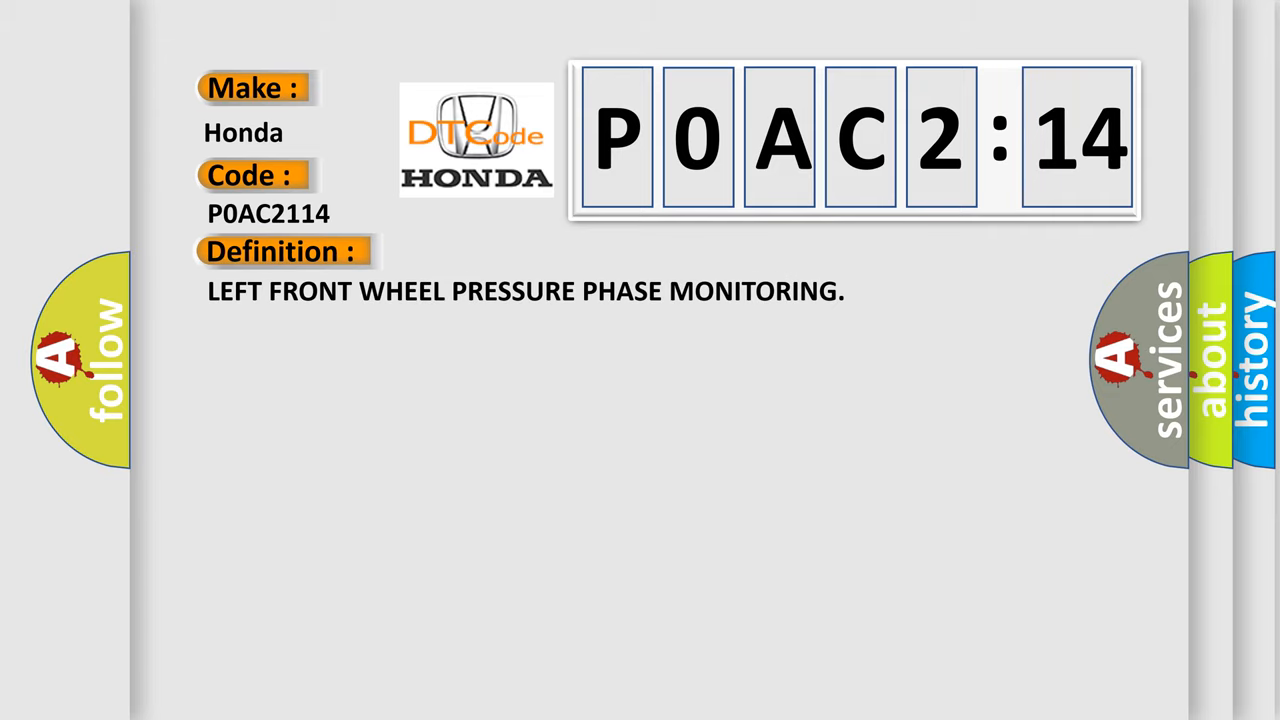
{"action": "left_click", "coordinate": [520, 251]}
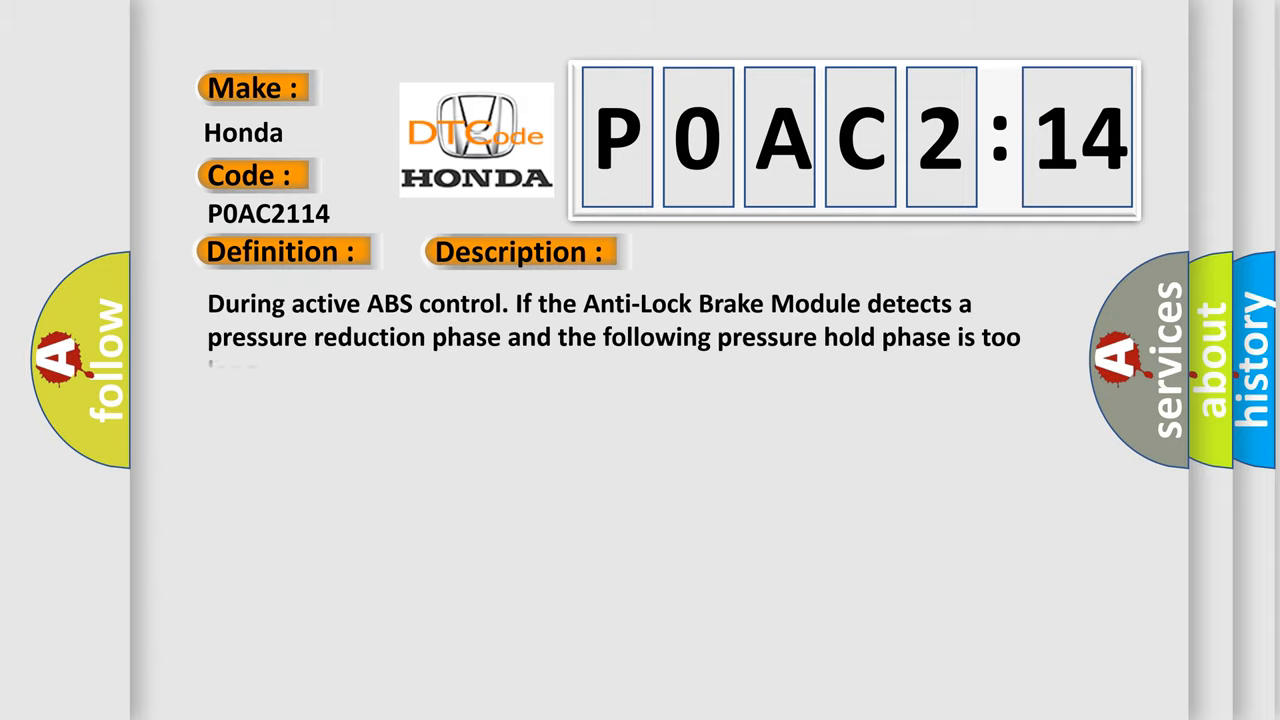